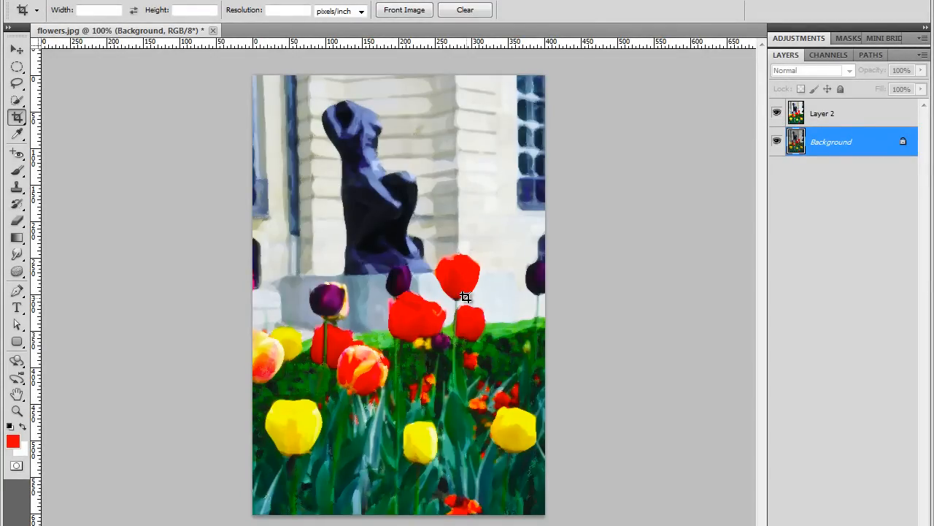
- Delete the earlier painted Layer 2, leaving only the original Background photo
left_click(777, 114)
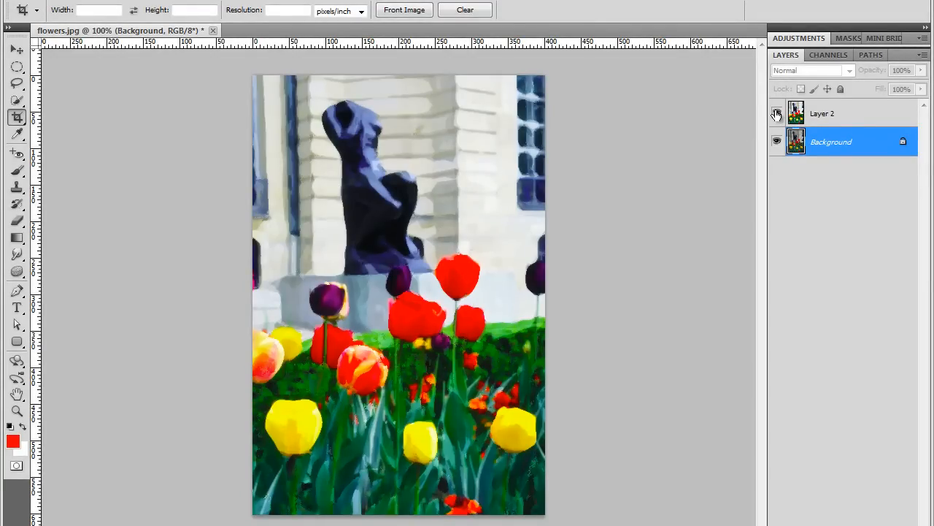
left_click(776, 114)
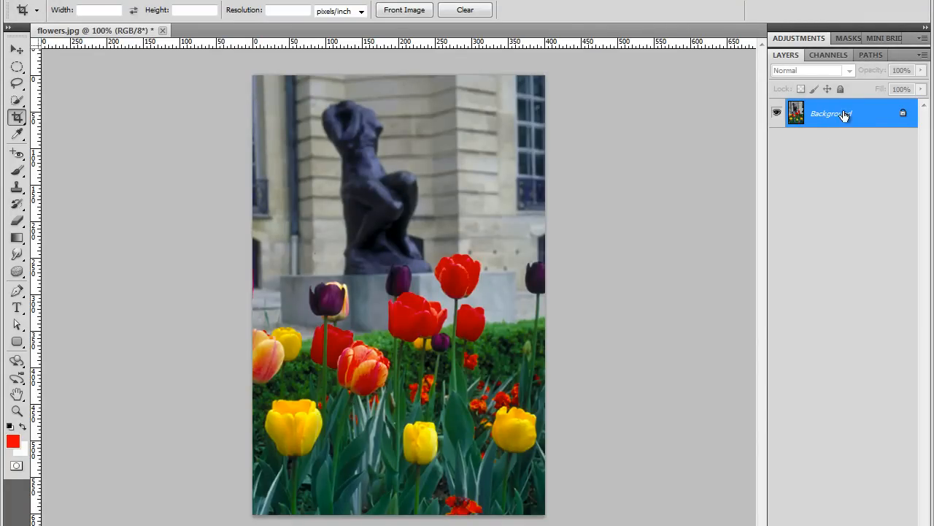
- Duplicate the Background layer into copies and hide Background copy 3 and copy 2
key("ctrl+j")
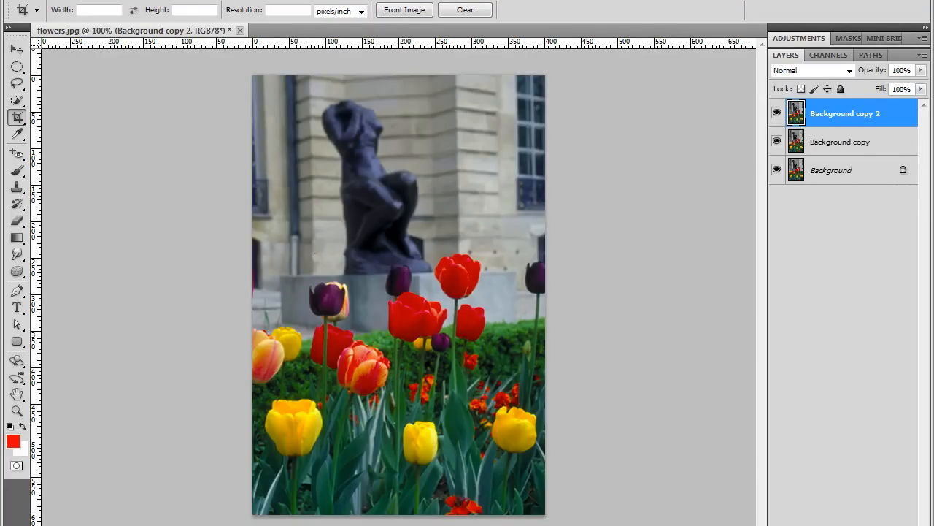
key("ctrl+j")
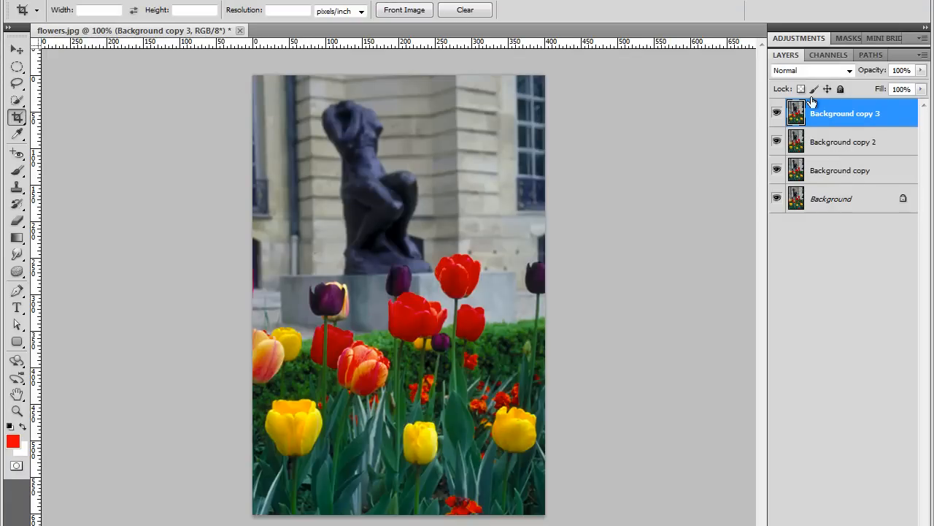
mouse_move(817, 110)
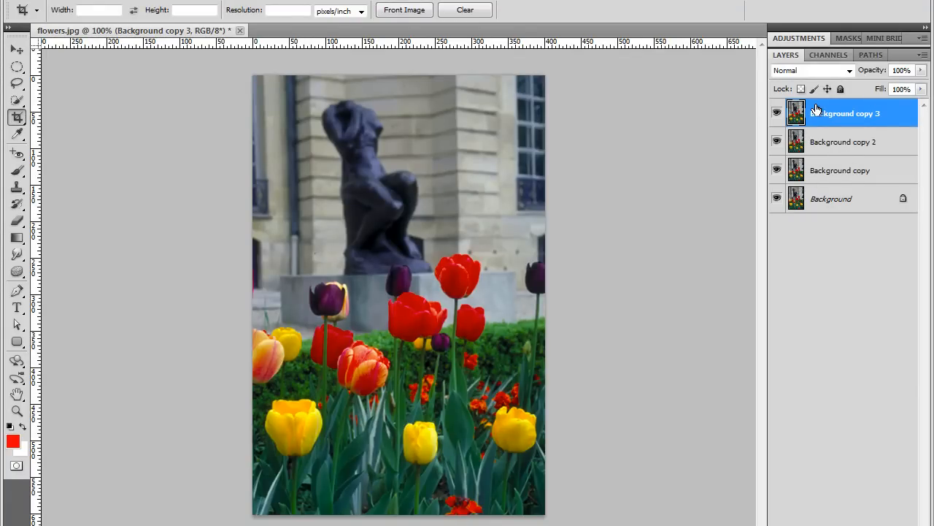
left_click(776, 114)
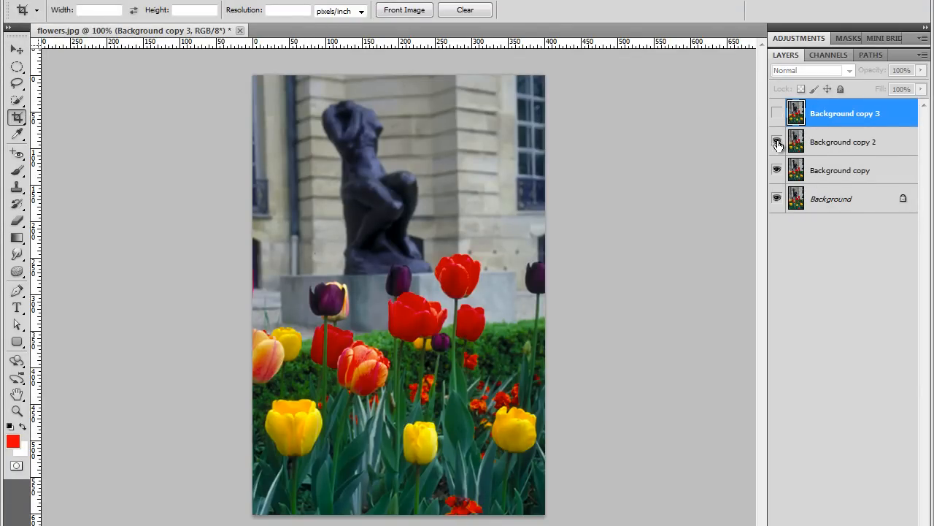
left_click(841, 169)
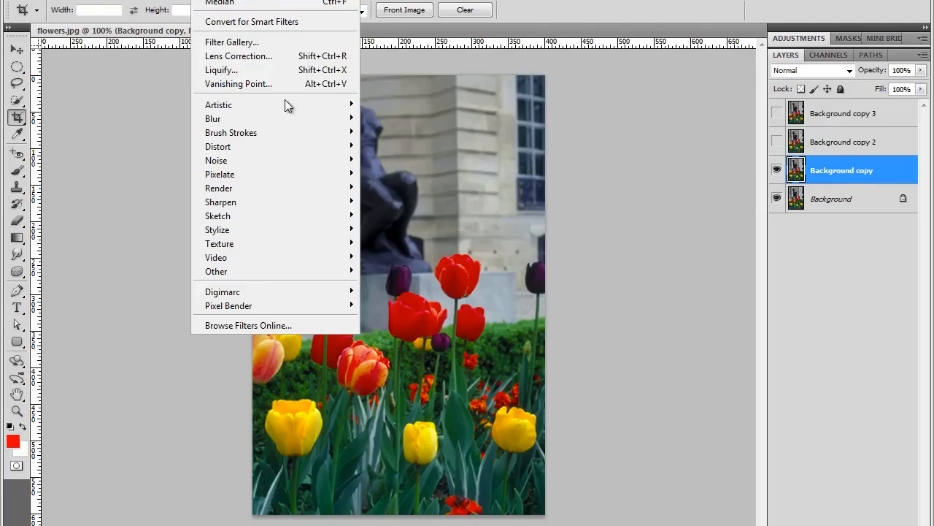
mouse_move(219, 106)
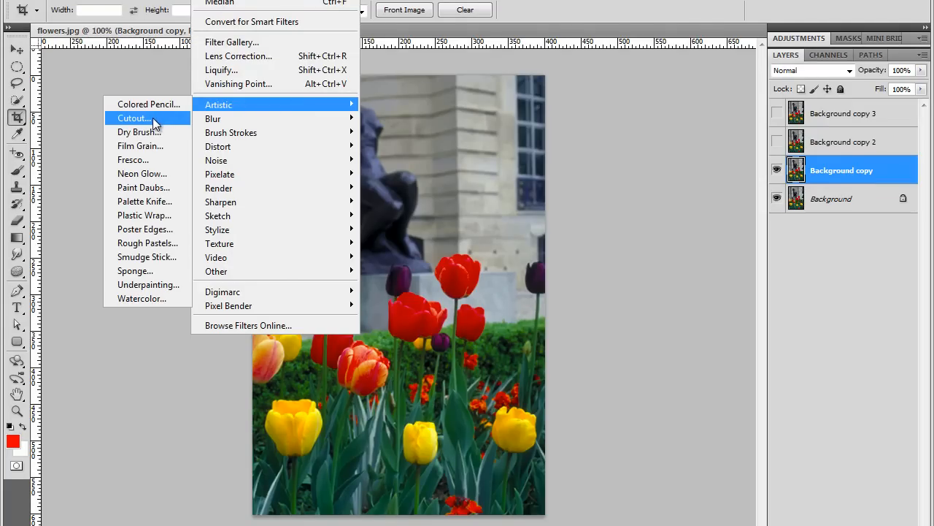
- Choose the Cutout artistic filter for the Background copy layer
left_click(134, 118)
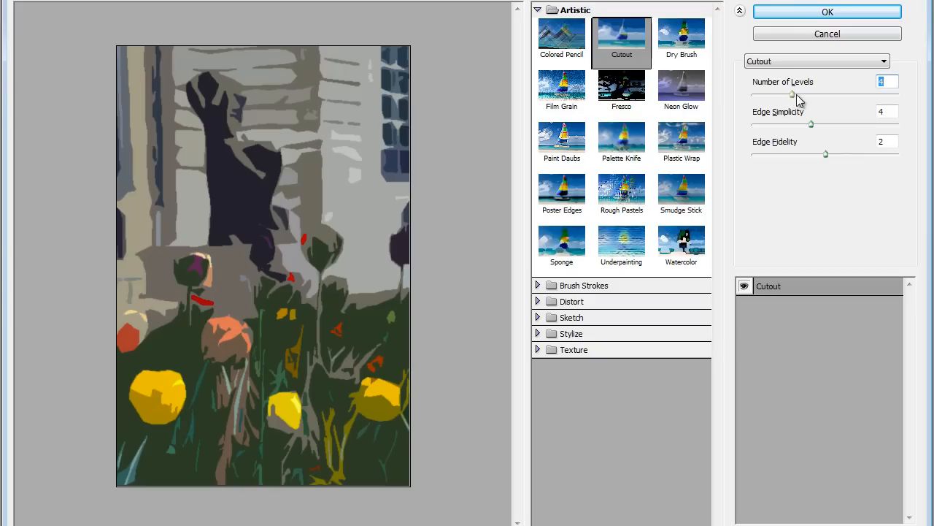
- Apply Cutout with 4 levels, tuned Edge Simplicity and Edge Fidelity 2 to Background copy
left_click_drag(792, 97, 816, 97)
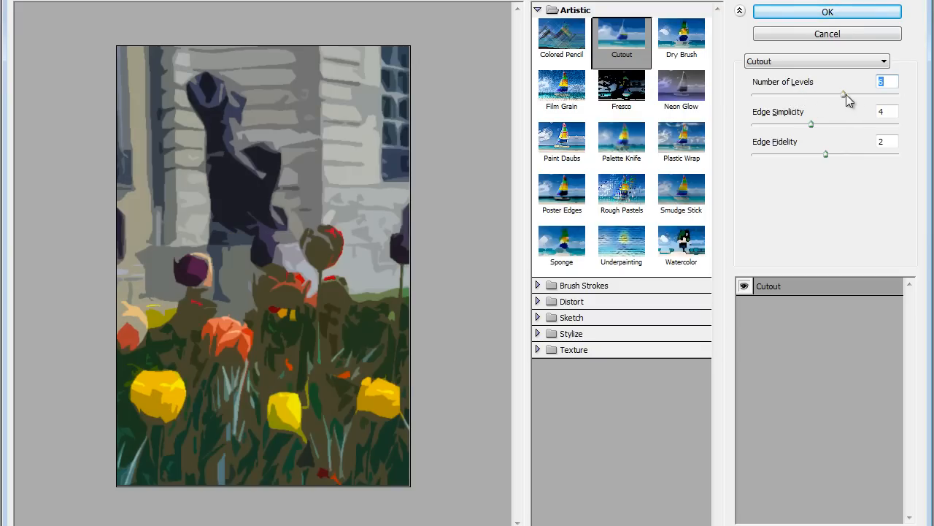
left_click_drag(844, 94, 806, 95)
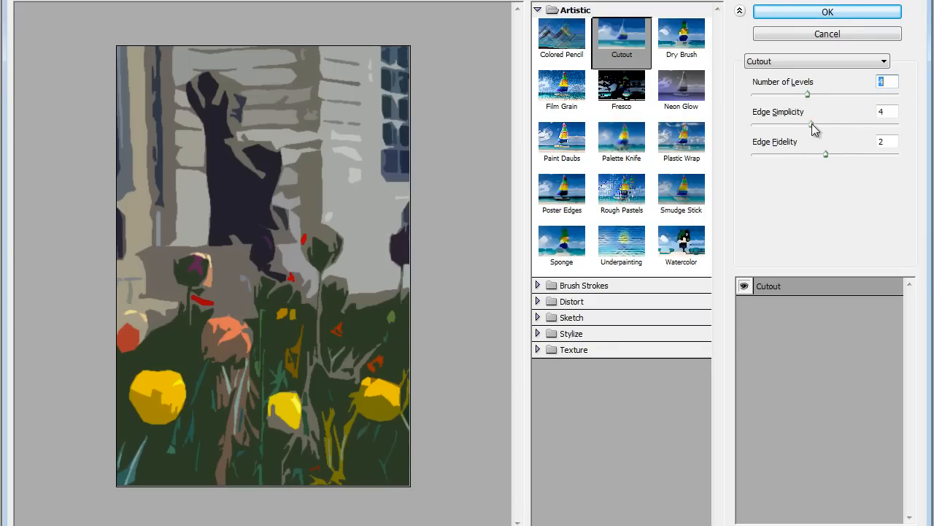
left_click_drag(811, 124, 896, 124)
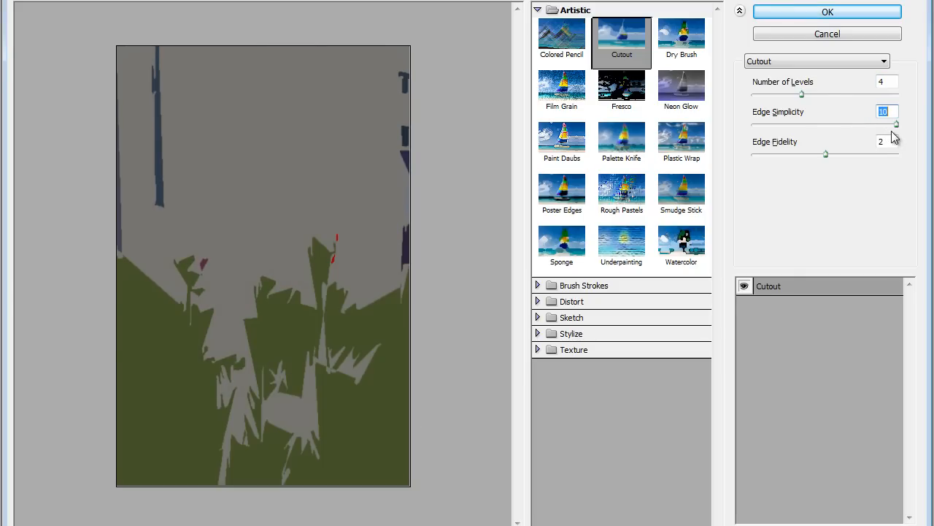
left_click_drag(897, 124, 788, 124)
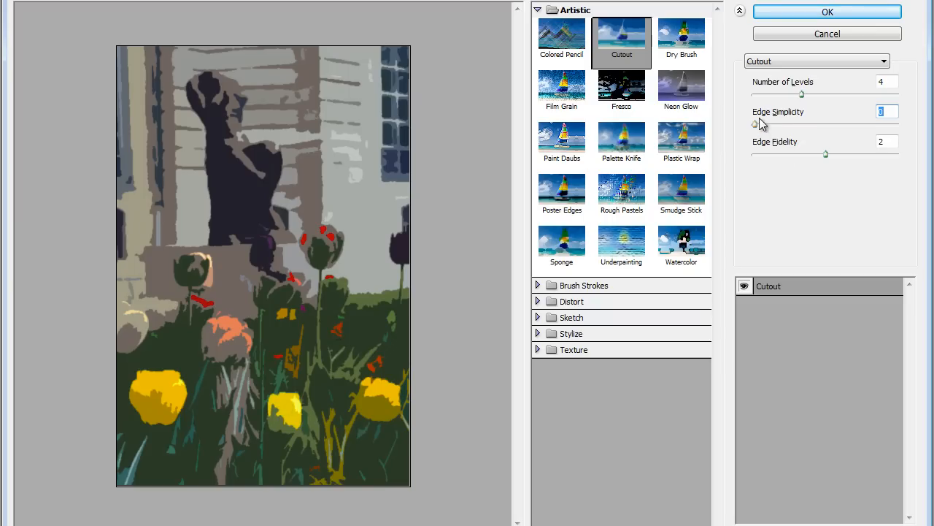
left_click_drag(756, 124, 782, 124)
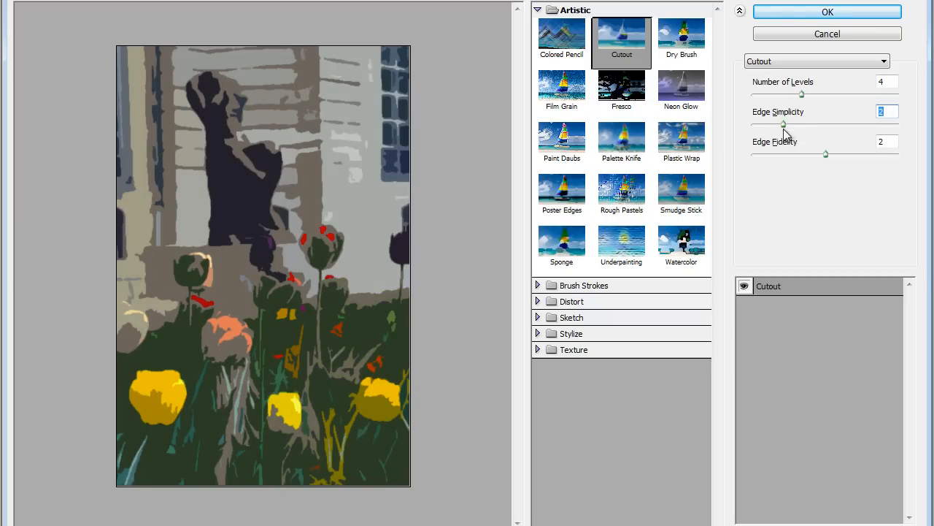
left_click_drag(782, 123, 809, 123)
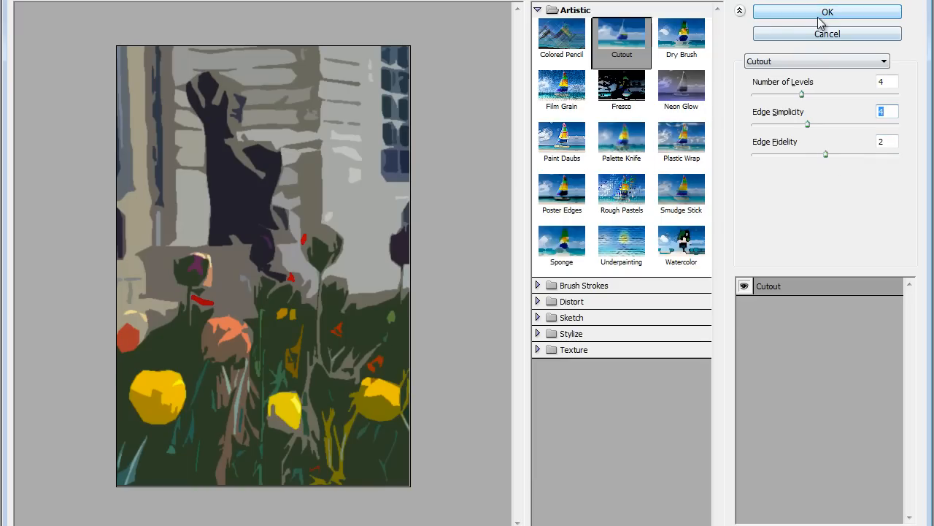
left_click(826, 12)
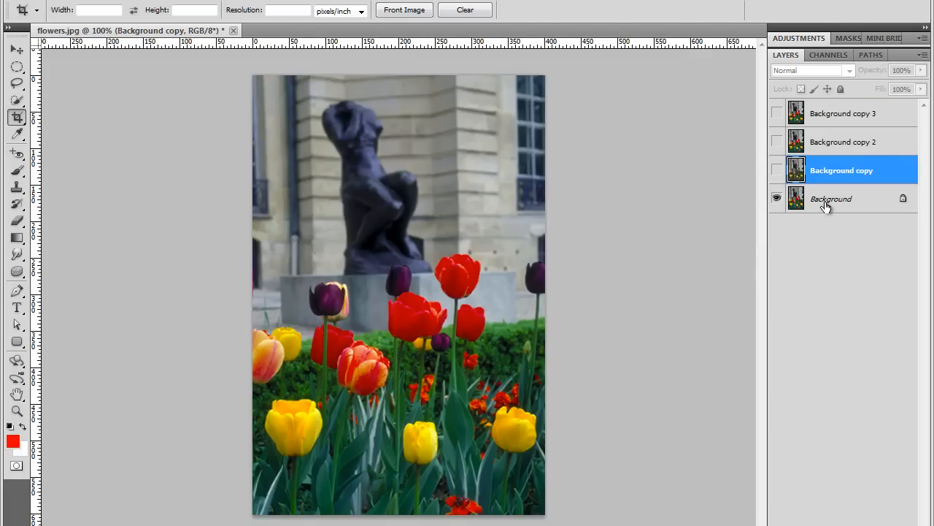
- Show the cutout Background copy layer and set its blend mode to Luminosity
left_click(777, 169)
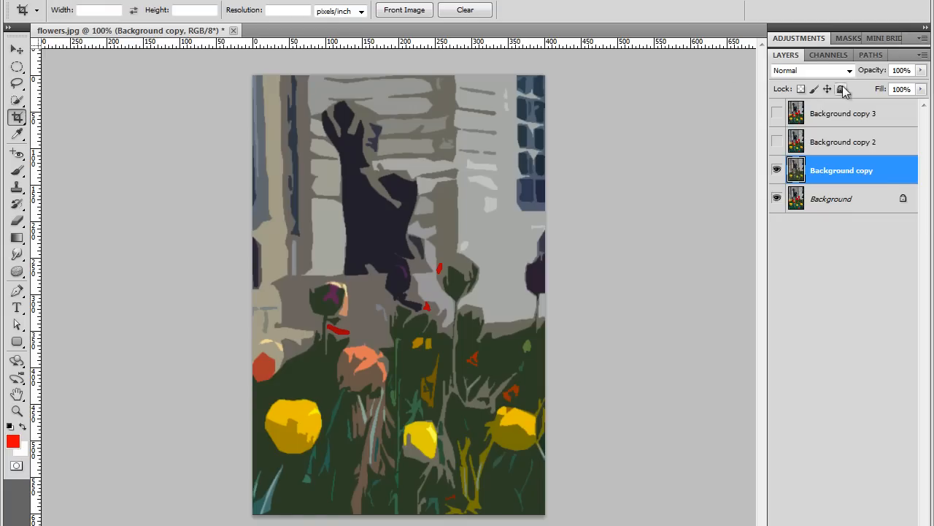
left_click(811, 71)
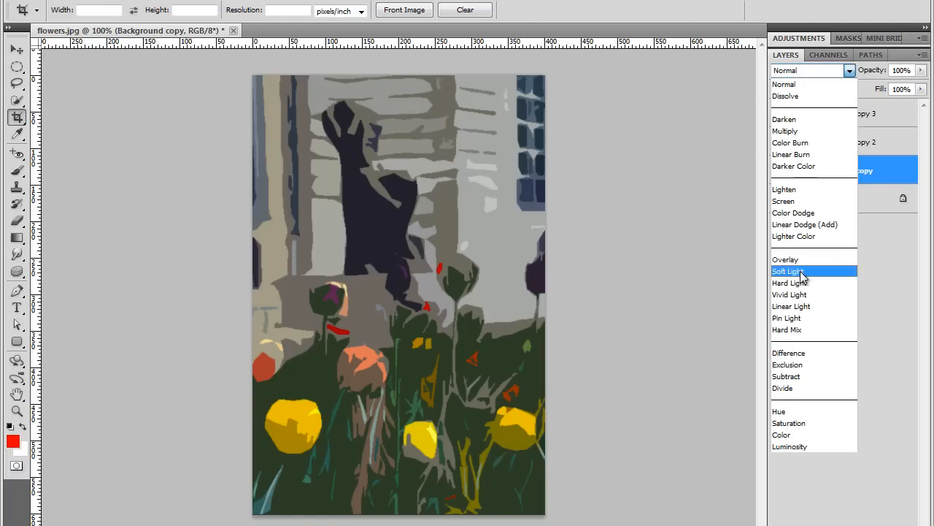
left_click(788, 446)
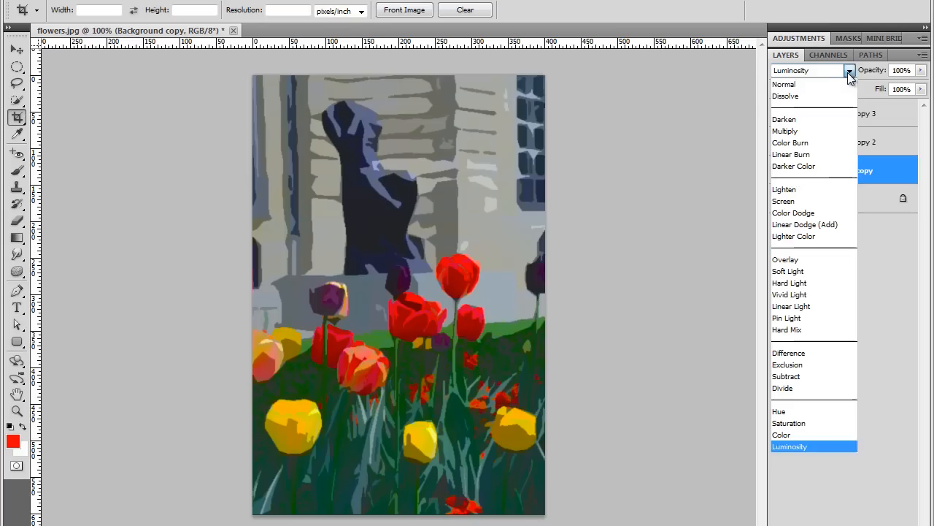
left_click(784, 84)
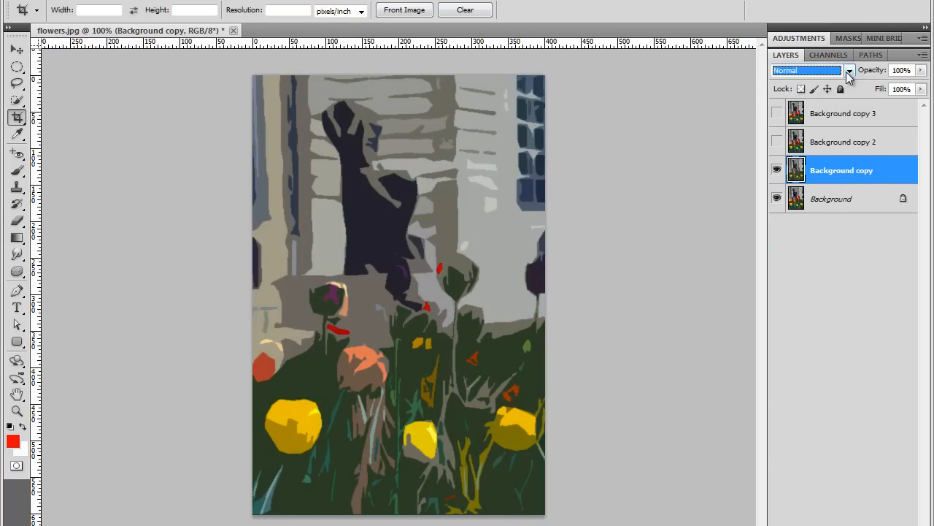
left_click(850, 70)
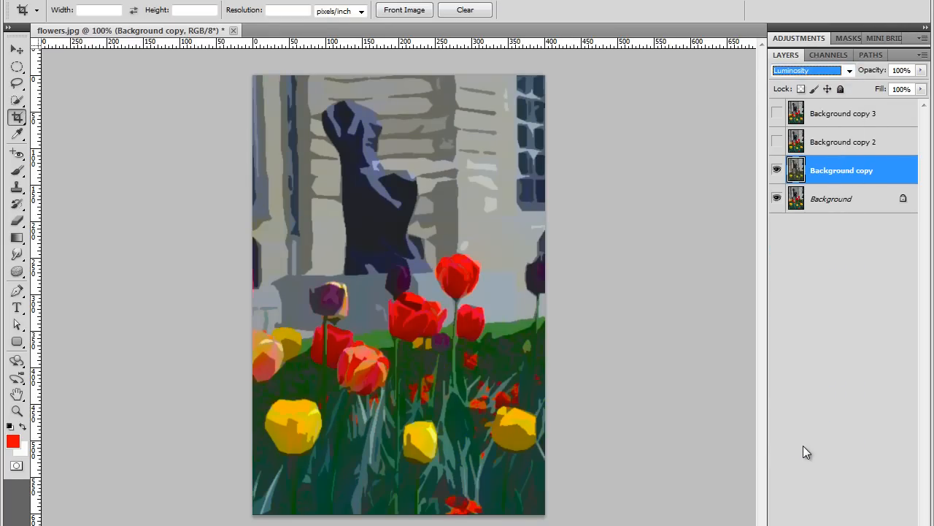
mouse_move(524, 331)
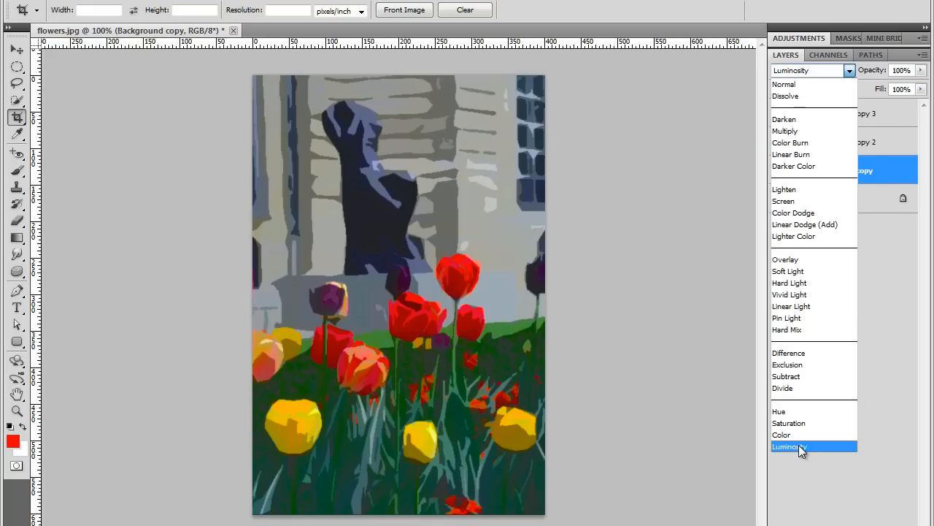
left_click(788, 447)
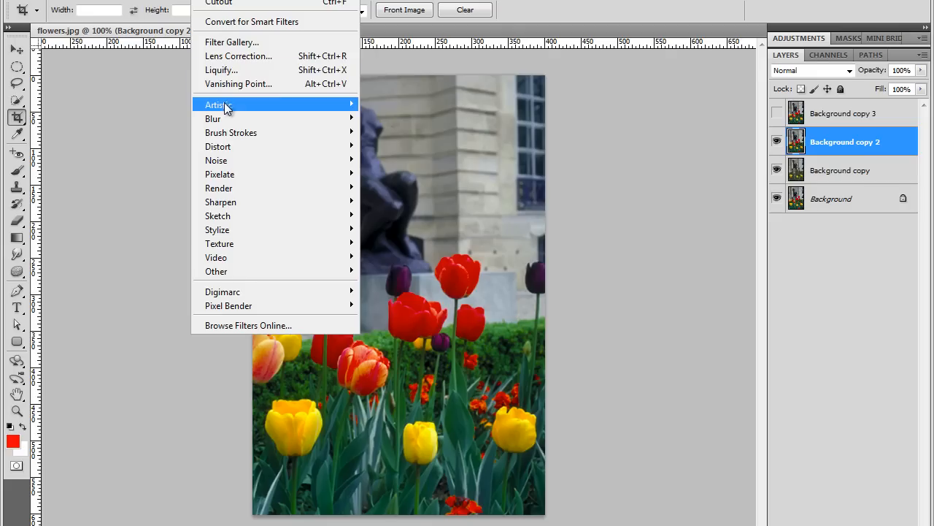
mouse_move(216, 106)
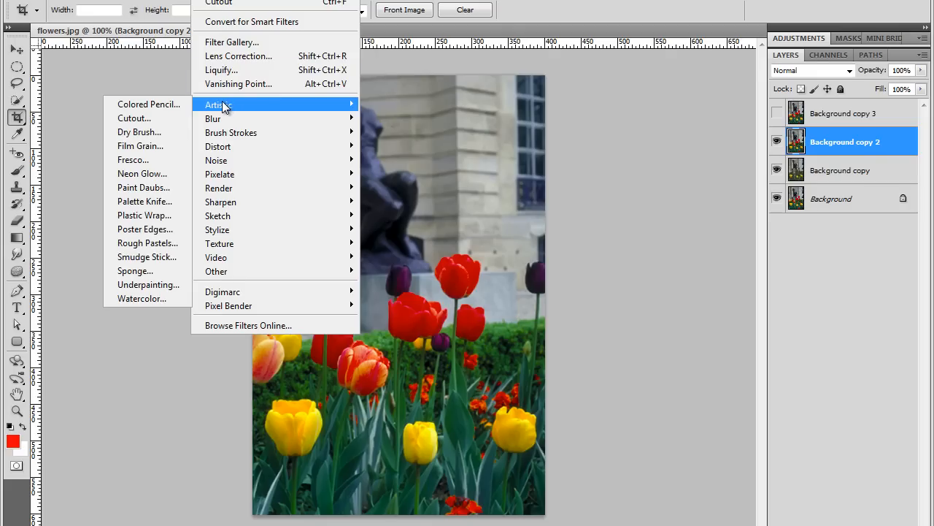
mouse_move(153, 132)
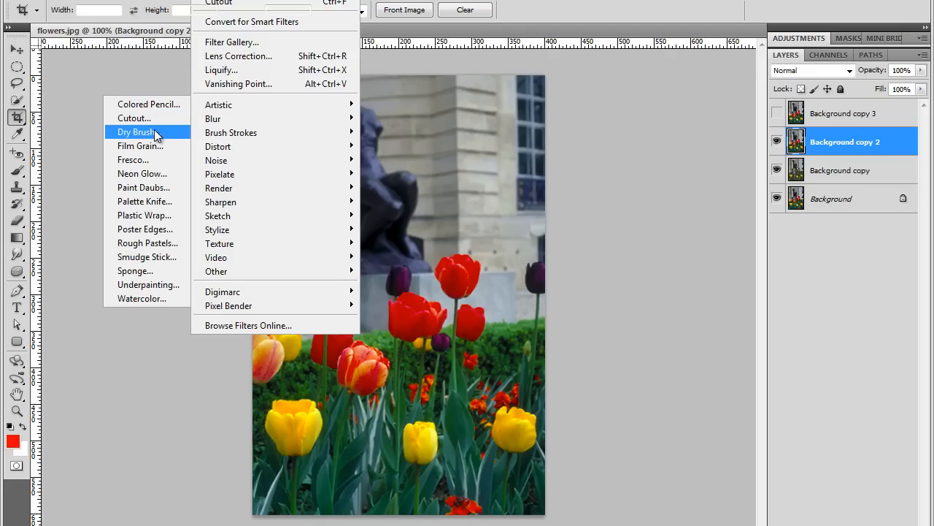
- Choose the Dry Brush artistic filter for Background copy 2
left_click(136, 131)
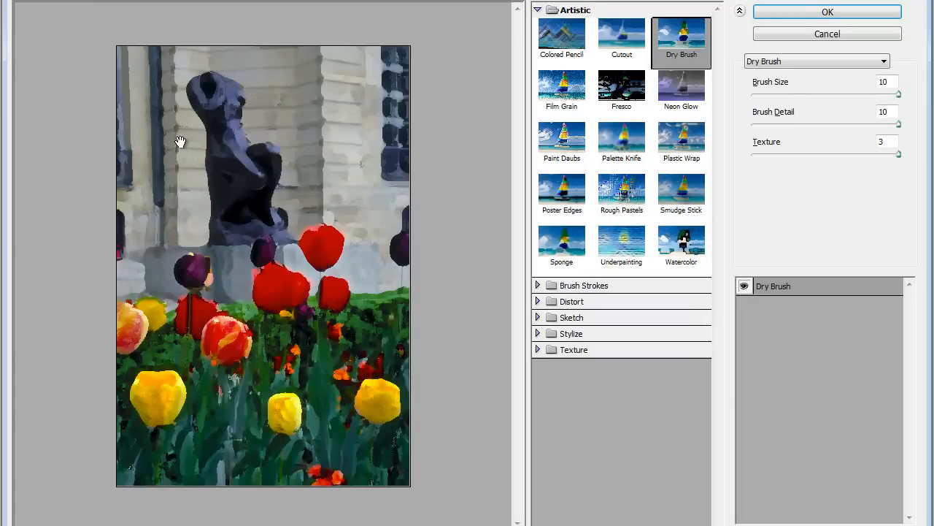
mouse_move(289, 365)
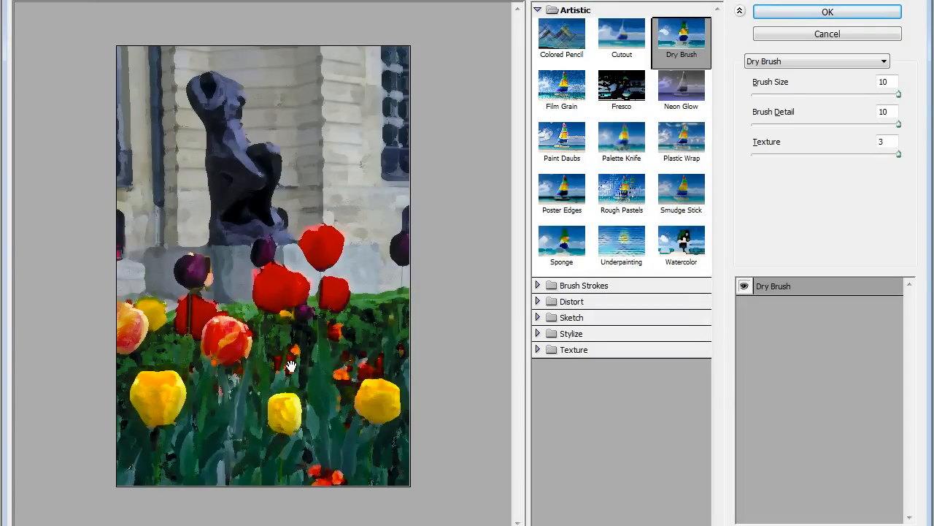
mouse_move(321, 430)
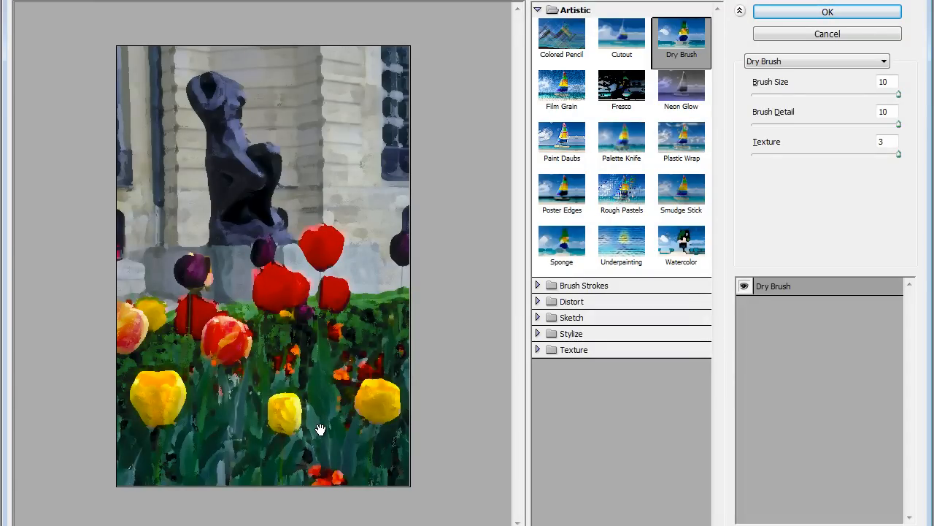
- Apply Dry Brush with brush size 10 and increased texture to Background copy 2
left_click_drag(899, 94, 809, 94)
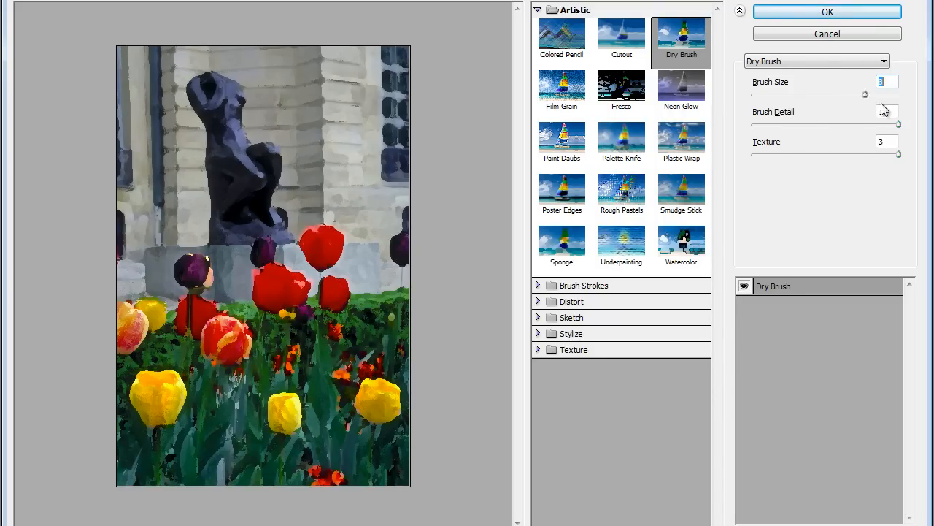
type("10")
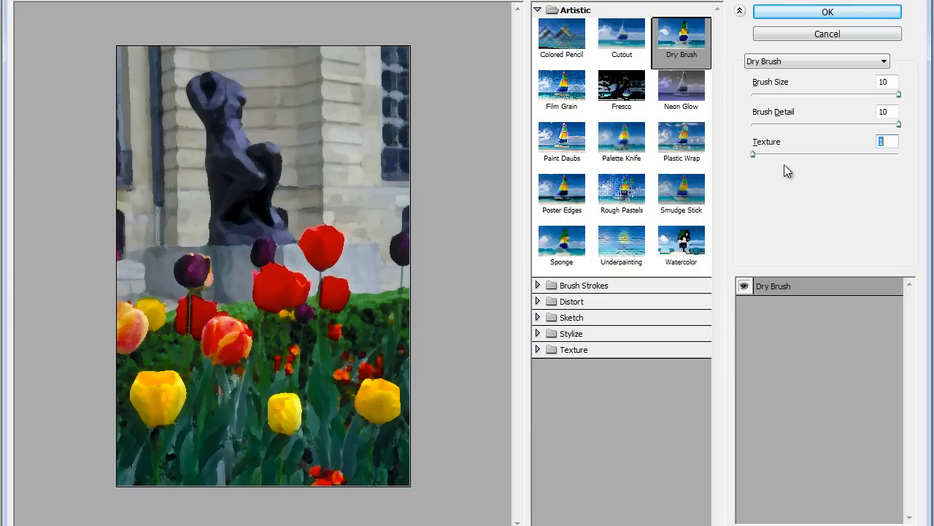
left_click_drag(753, 155, 802, 155)
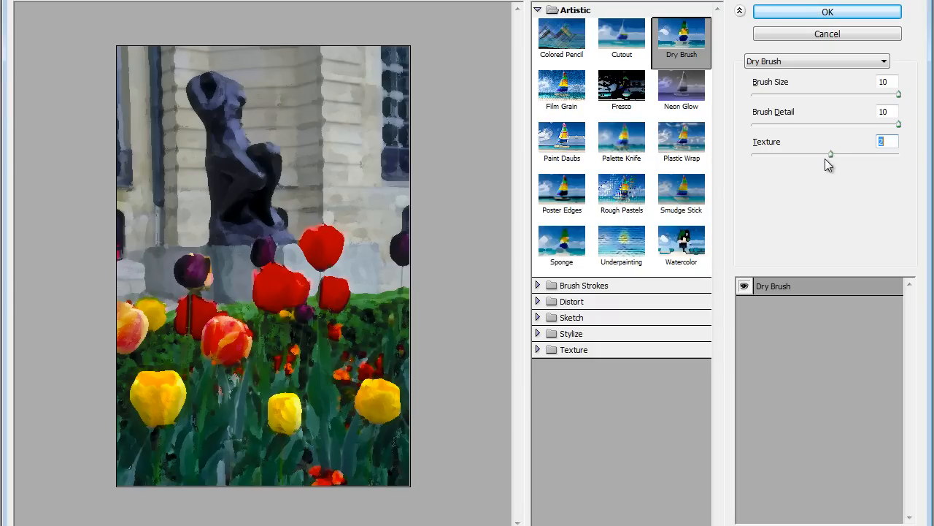
mouse_move(741, 149)
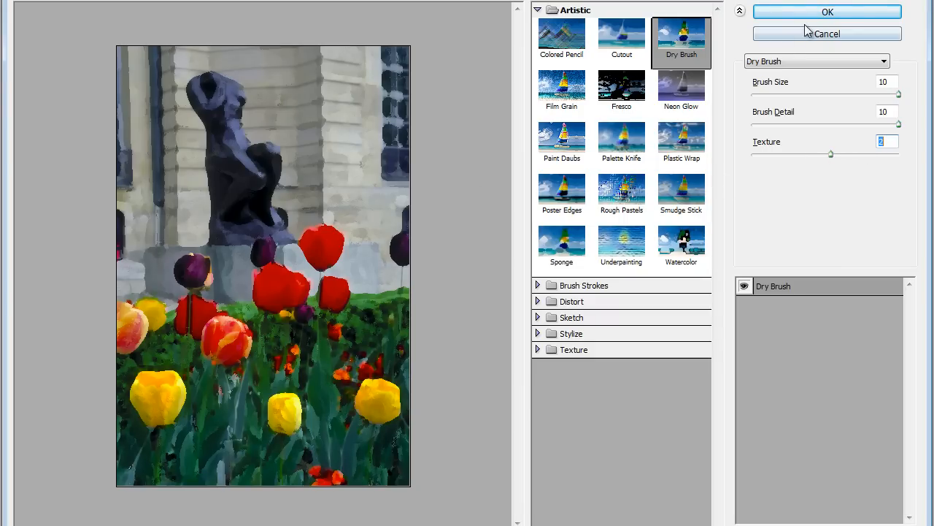
left_click(826, 11)
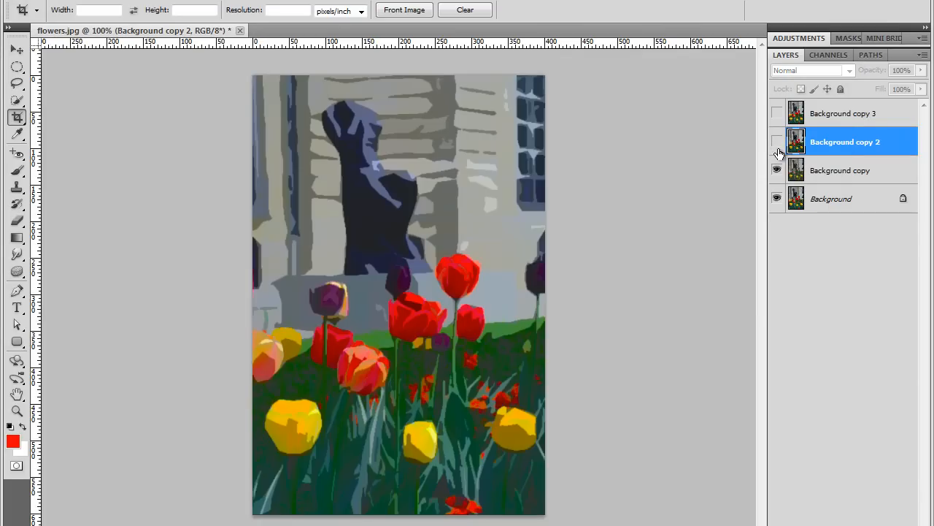
- Show the dry brush layer and rename Background copy to 'Cutout Filter'
left_click(776, 141)
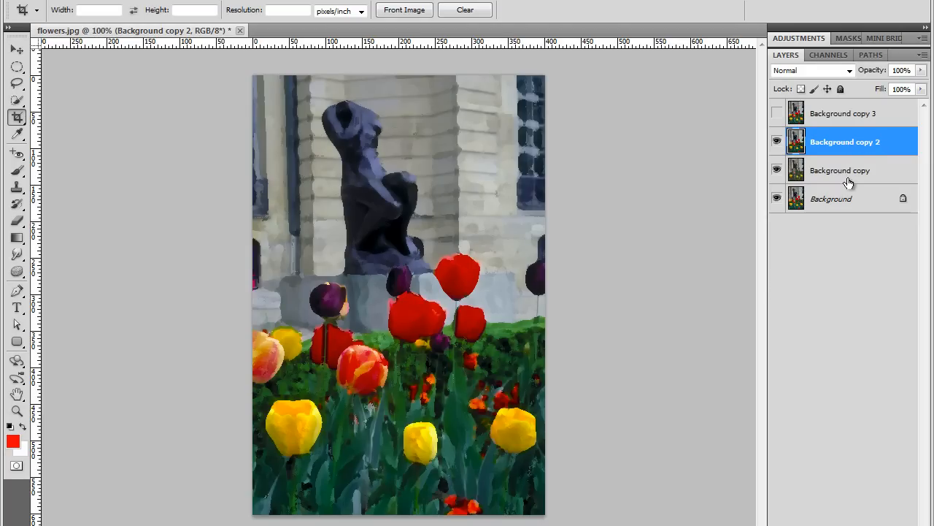
mouse_move(850, 175)
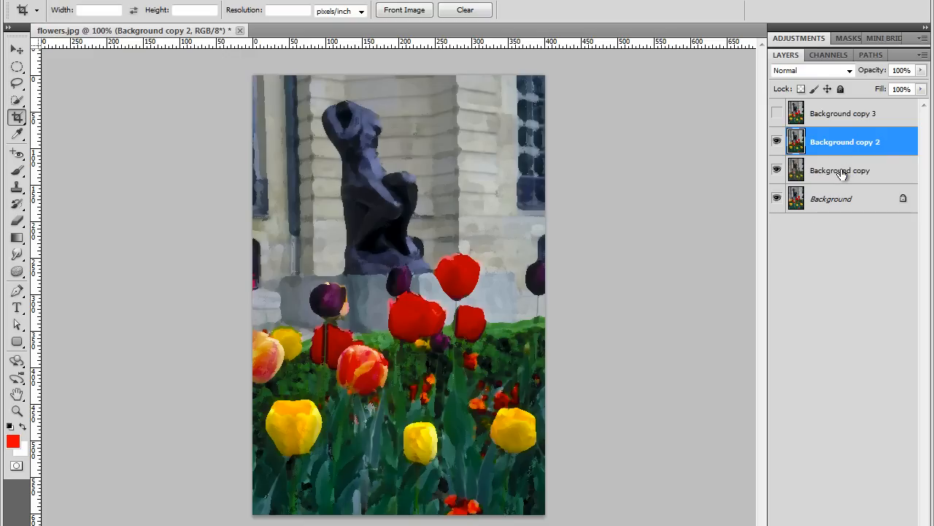
double_click(840, 170)
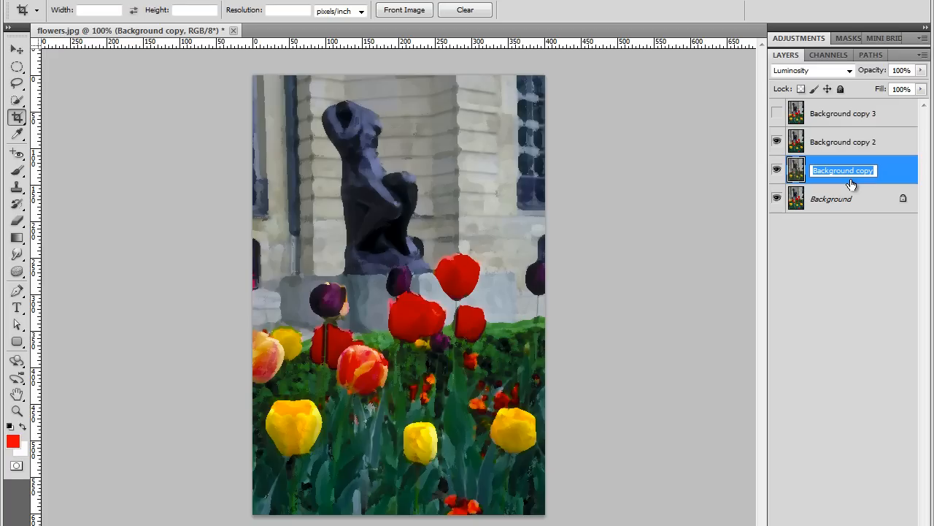
type("Cutout Filte")
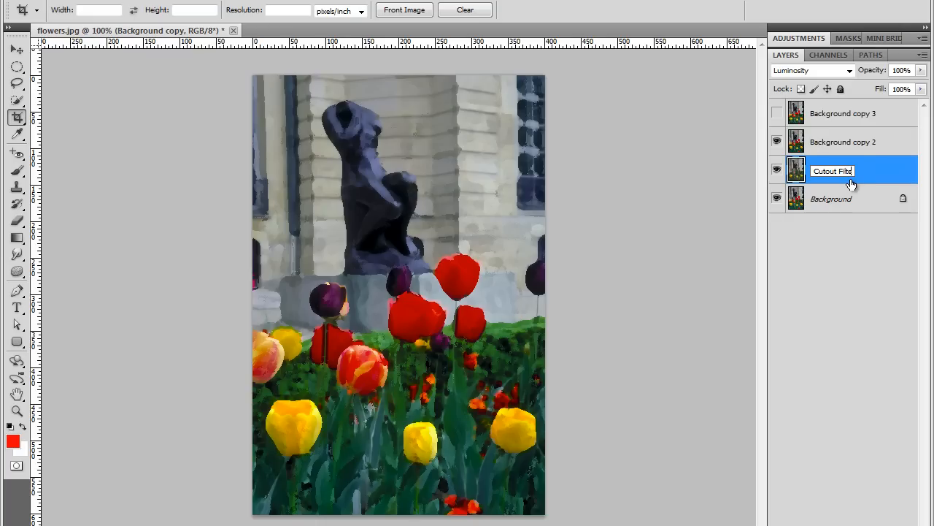
key("Enter")
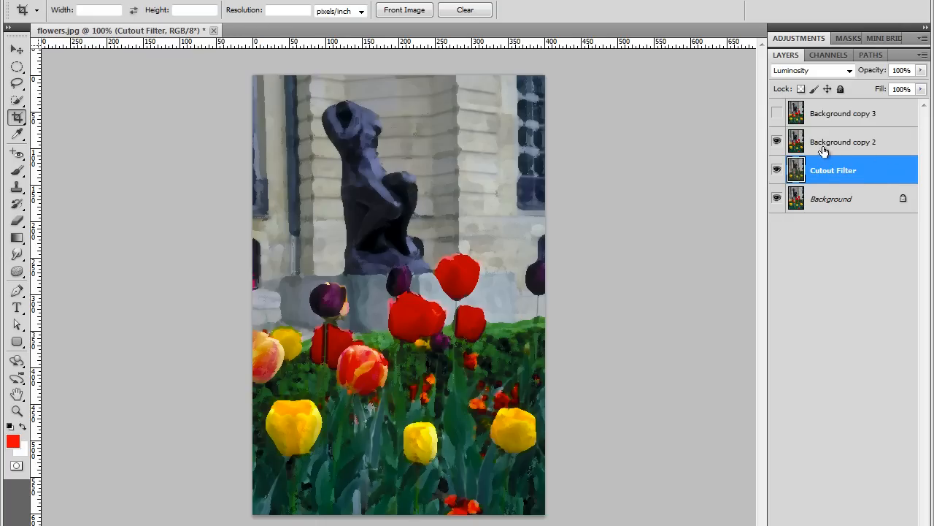
- Rename Background copy 2 to 'Dry brush filter'
double_click(843, 141)
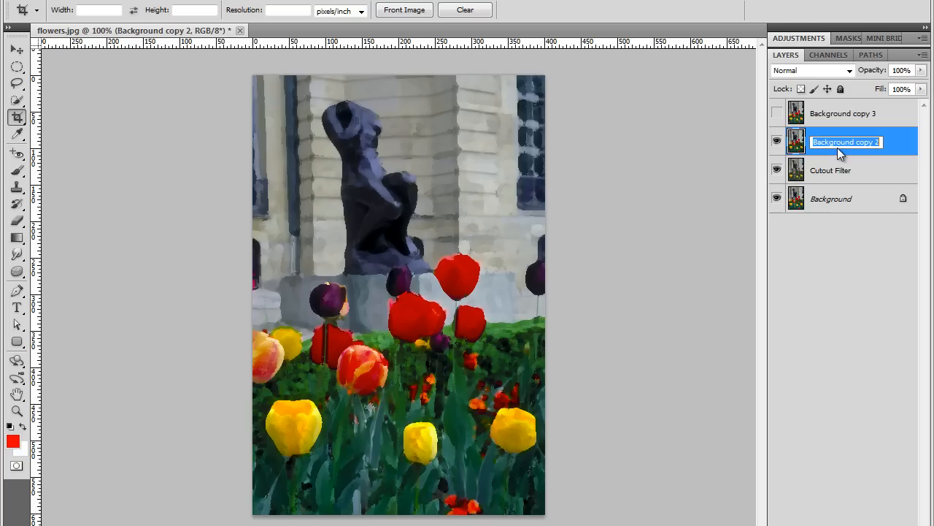
type("Dru")
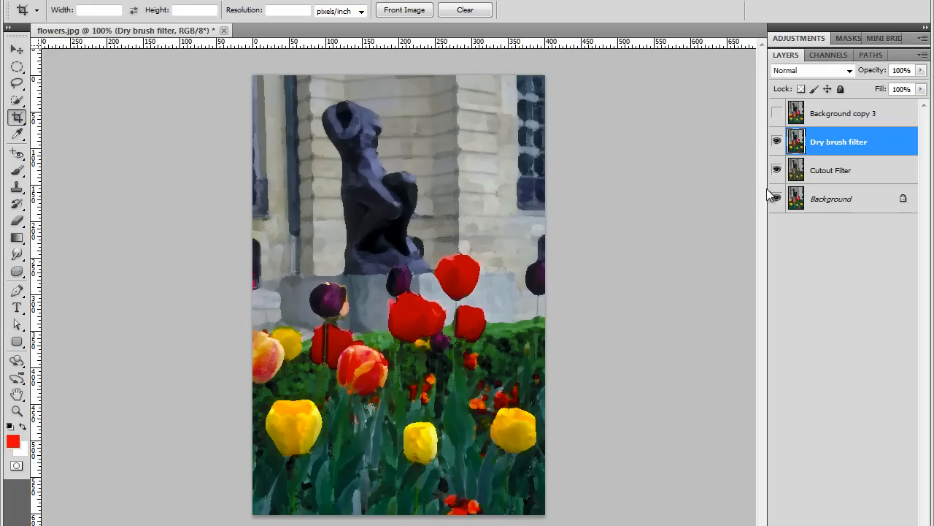
- Set the Dry brush filter layer to Screen blending and make Background copy 3 visible
left_click(810, 70)
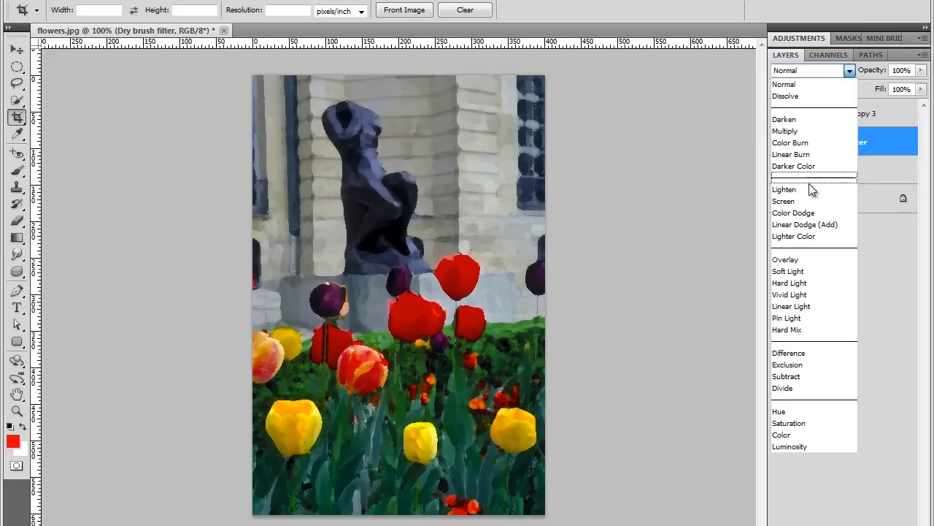
left_click(785, 190)
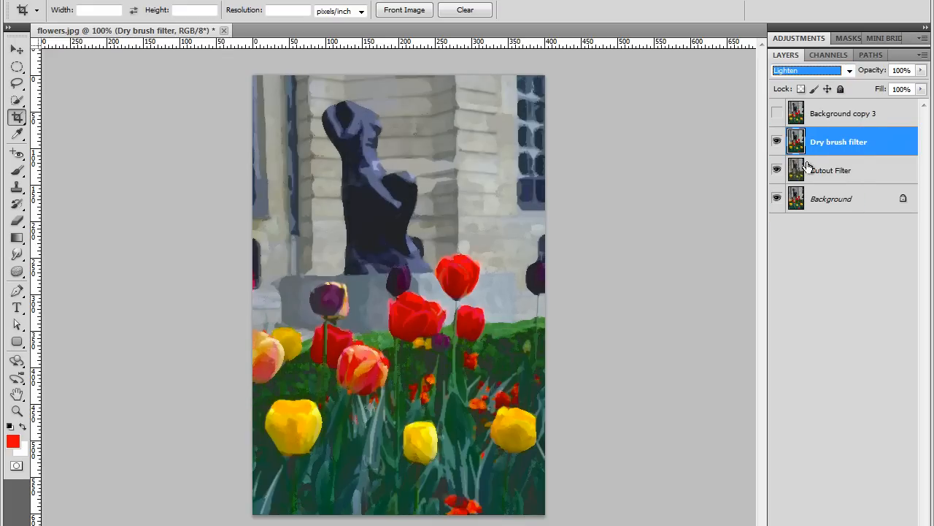
left_click(850, 70)
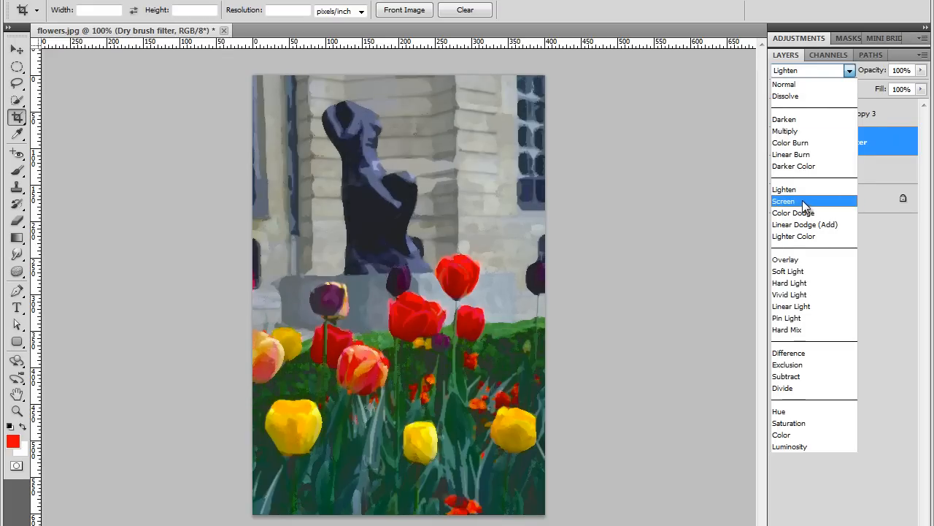
left_click(783, 202)
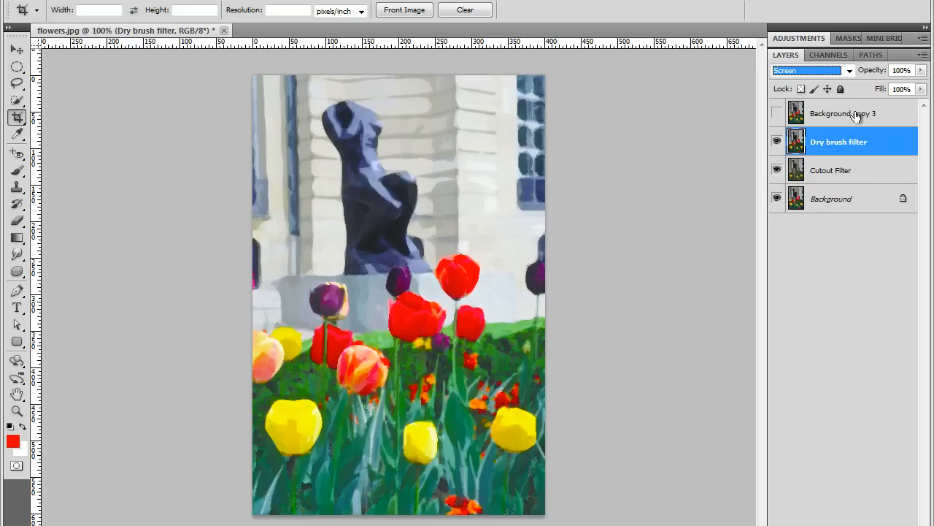
left_click(844, 114)
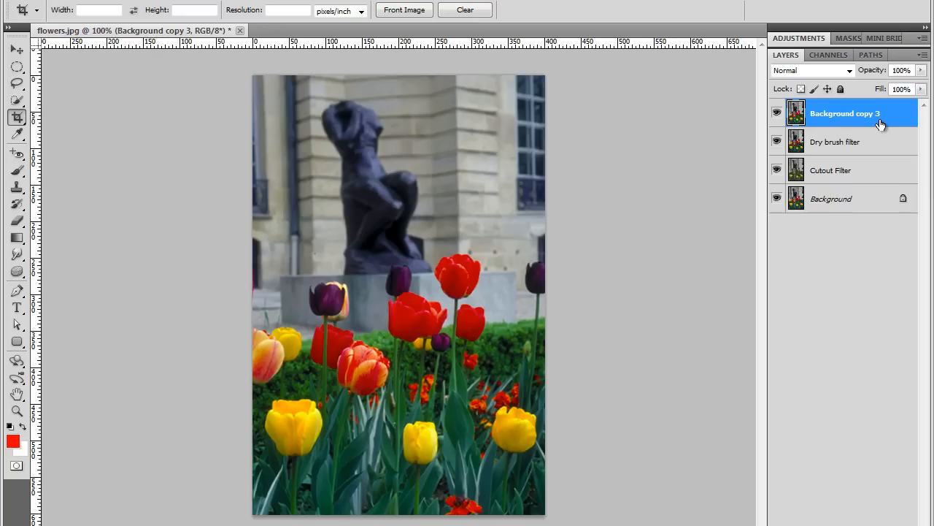
mouse_move(829, 126)
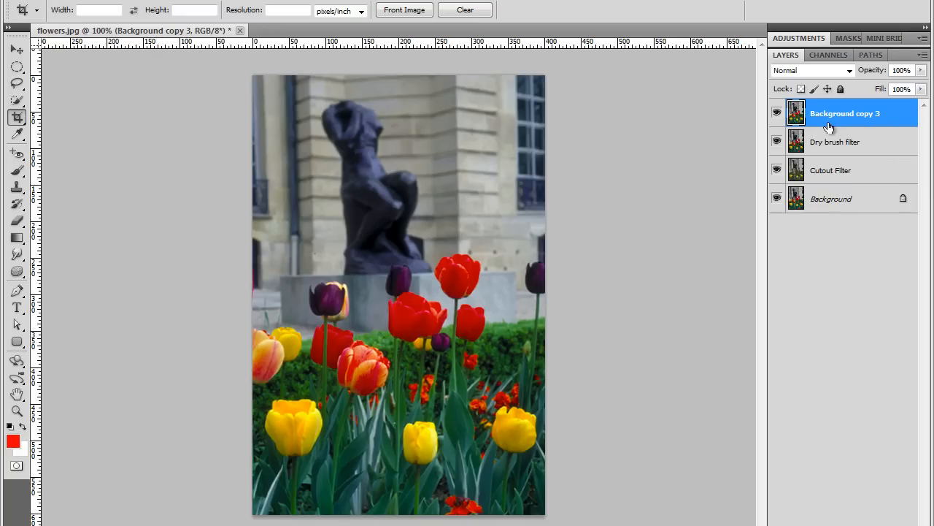
mouse_move(266, 59)
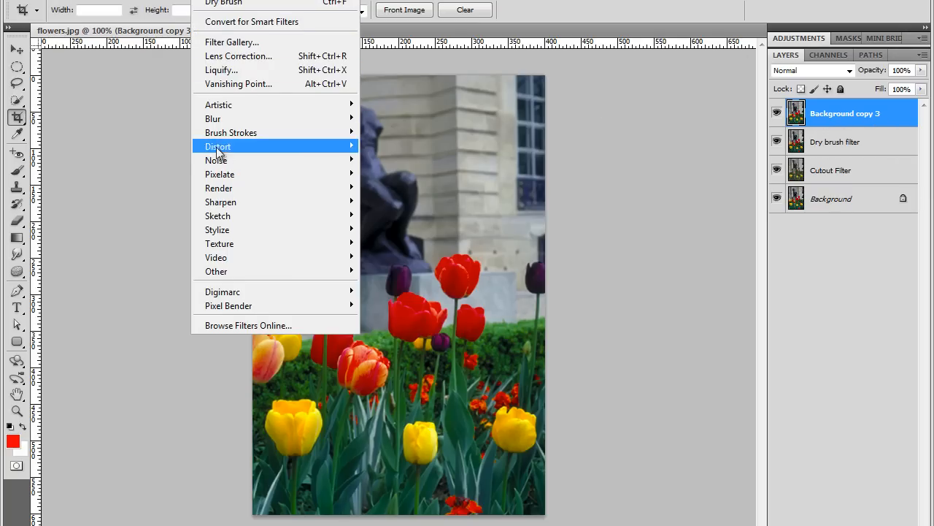
- Apply a Median noise filter with a 5-pixel radius to Background copy 3
left_click(125, 202)
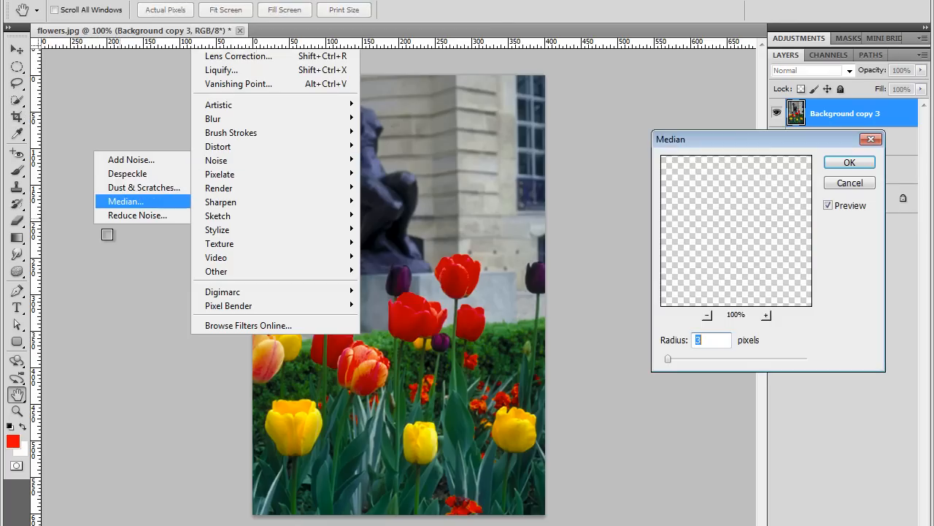
left_click(125, 201)
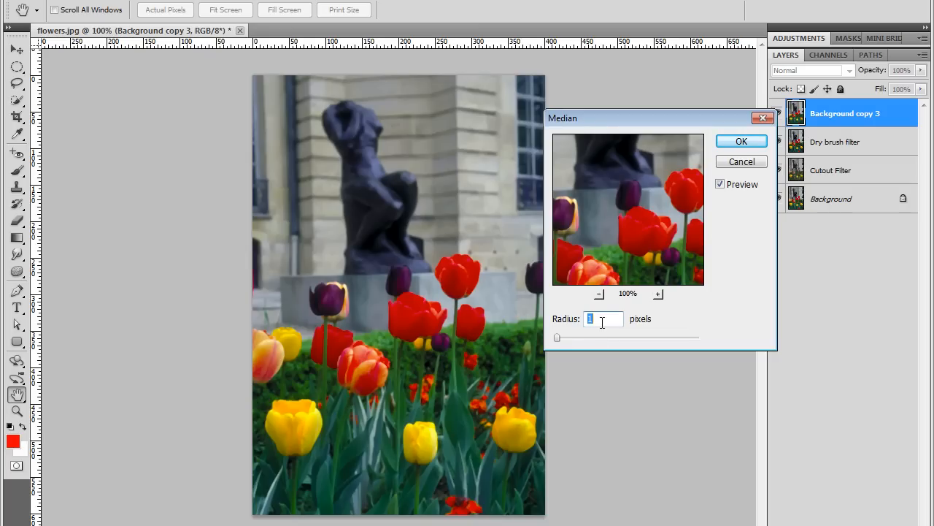
type("2")
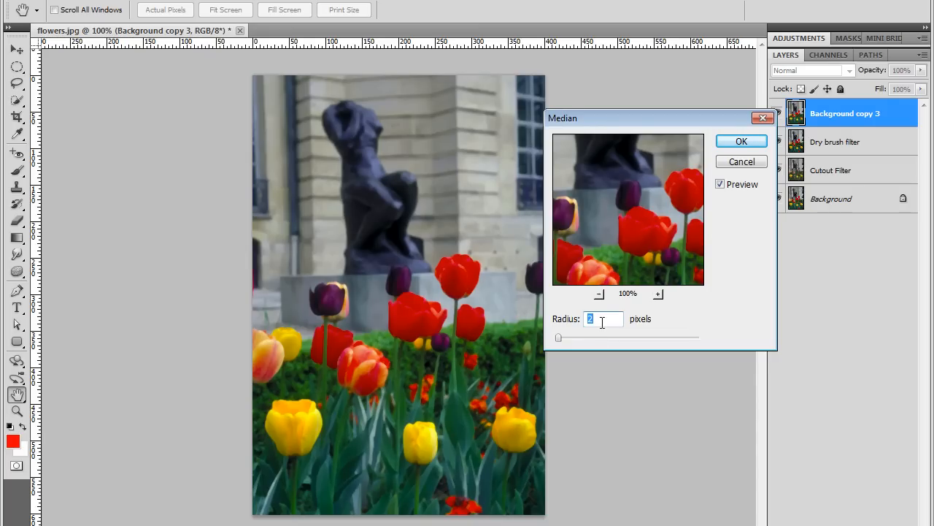
type("4")
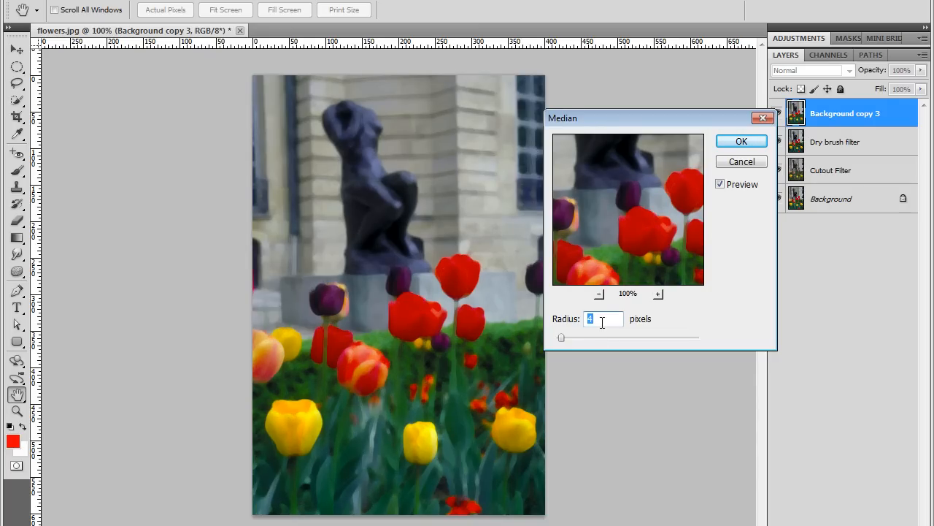
type("5")
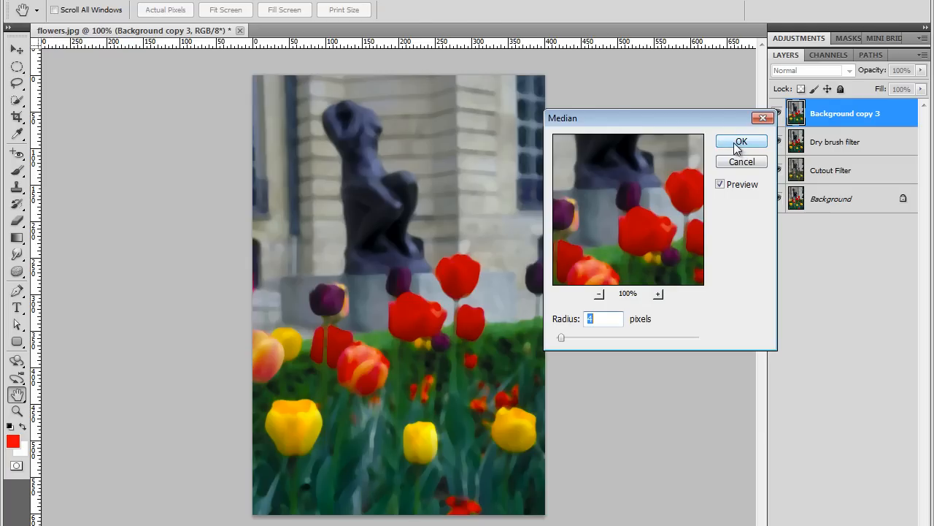
left_click(741, 140)
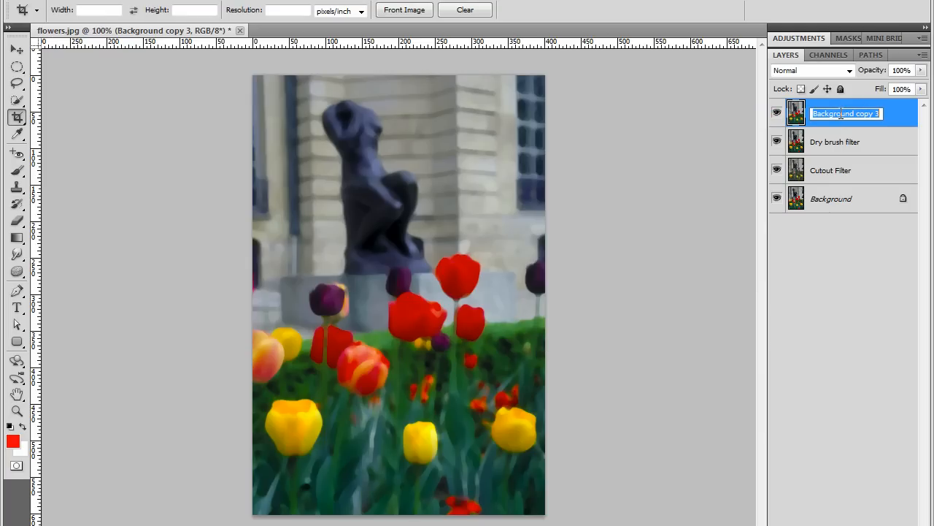
- Name the top layer 'Median filter' and set its blend mode to Soft Light
type("Median filter")
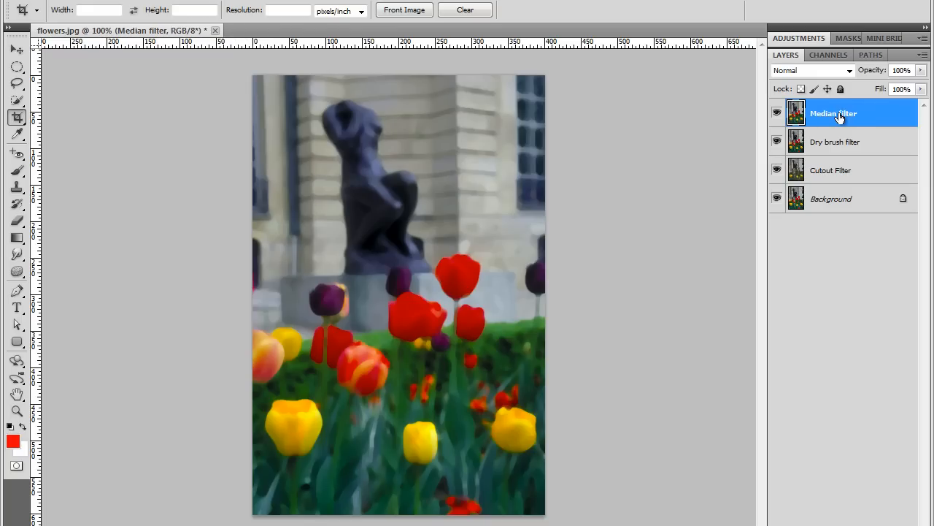
mouse_move(787, 105)
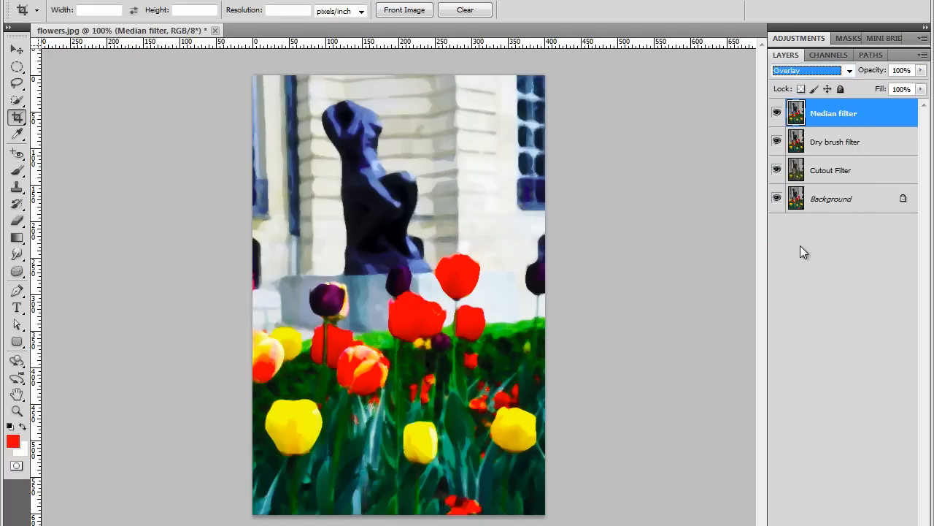
left_click(810, 70)
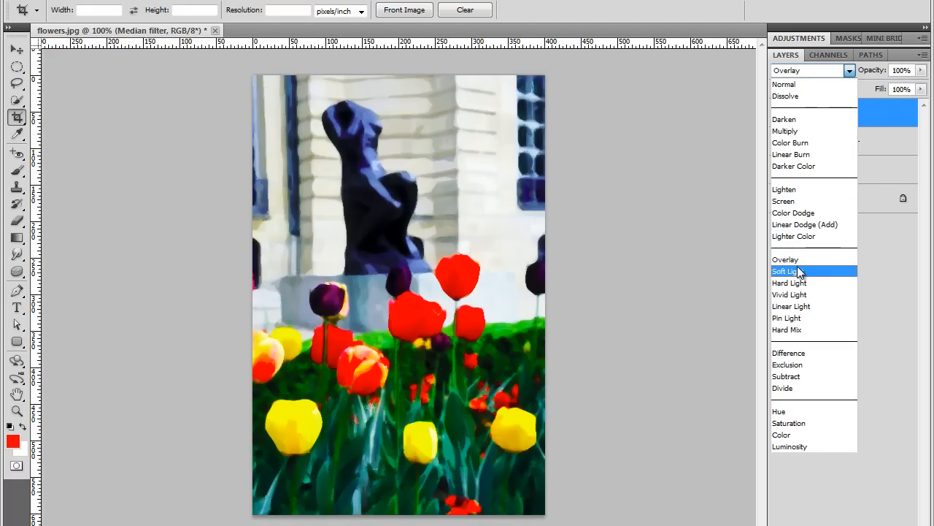
left_click(790, 270)
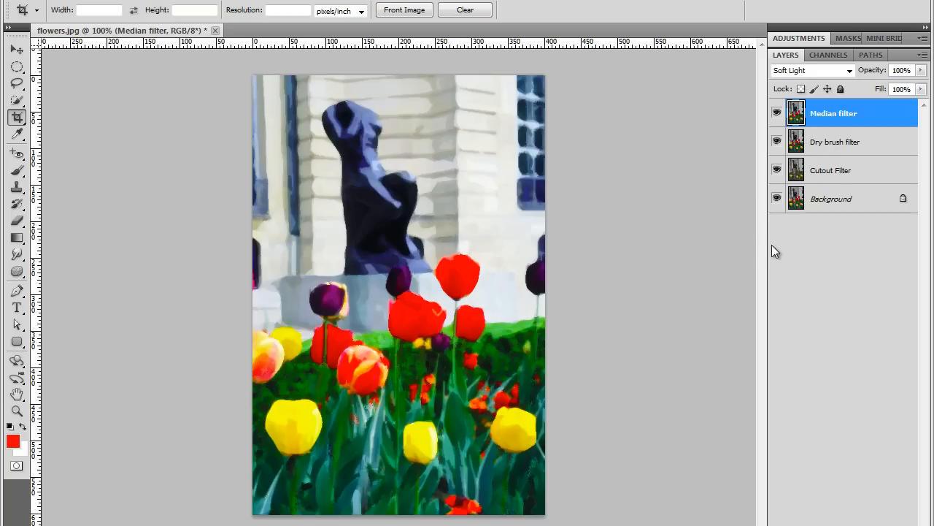
mouse_move(787, 259)
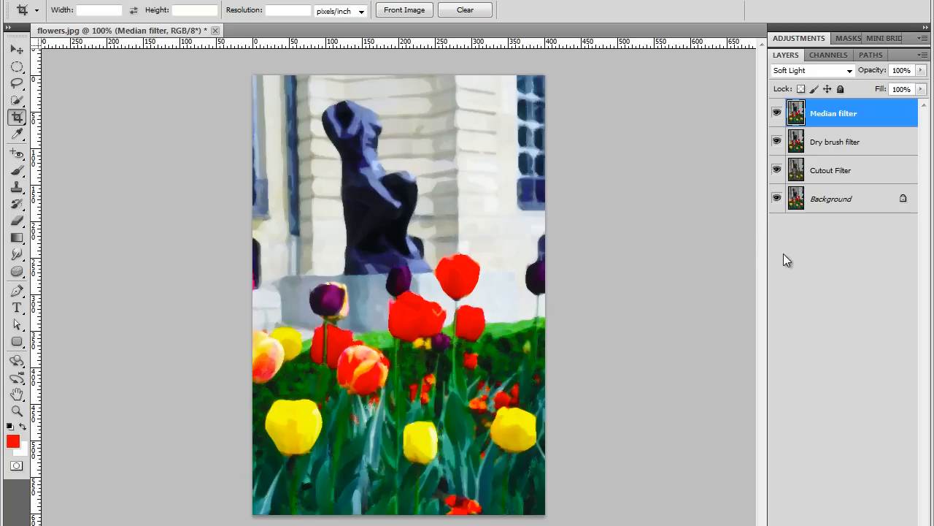
mouse_move(774, 204)
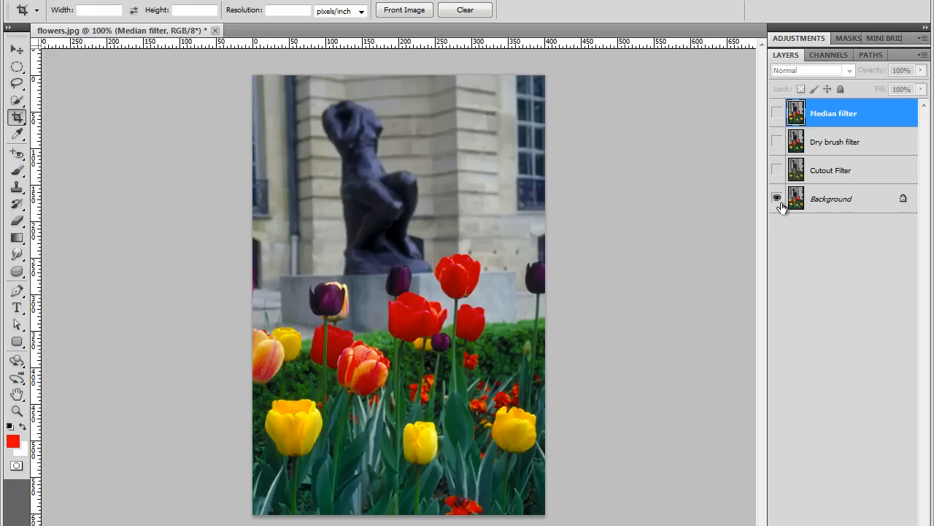
left_click(777, 198)
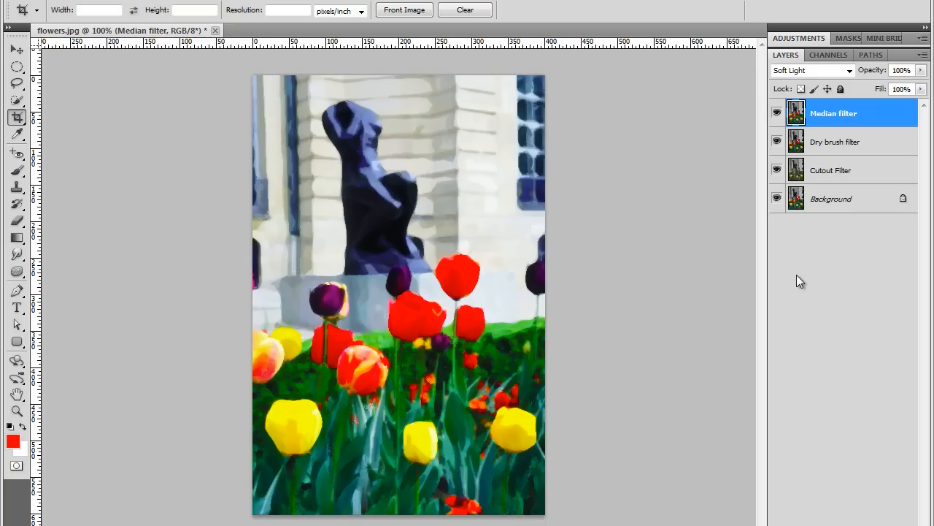
mouse_move(838, 181)
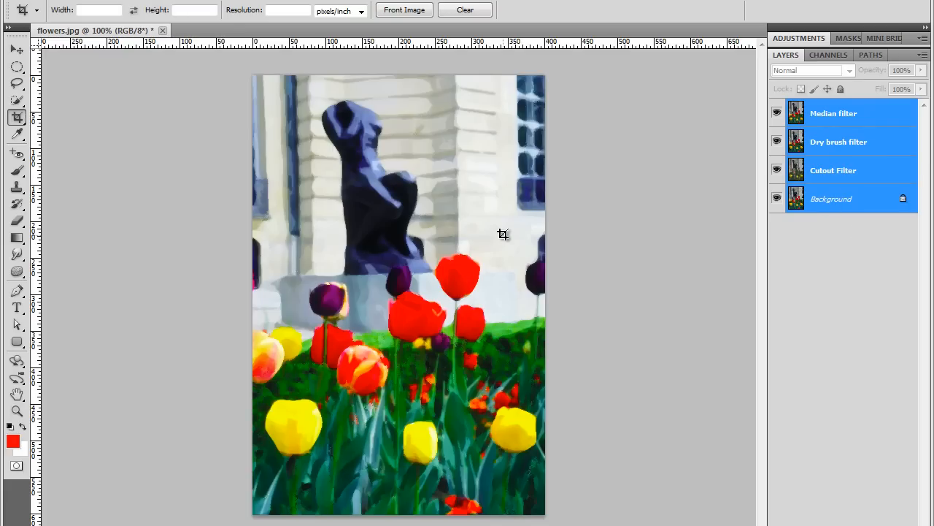
mouse_move(508, 239)
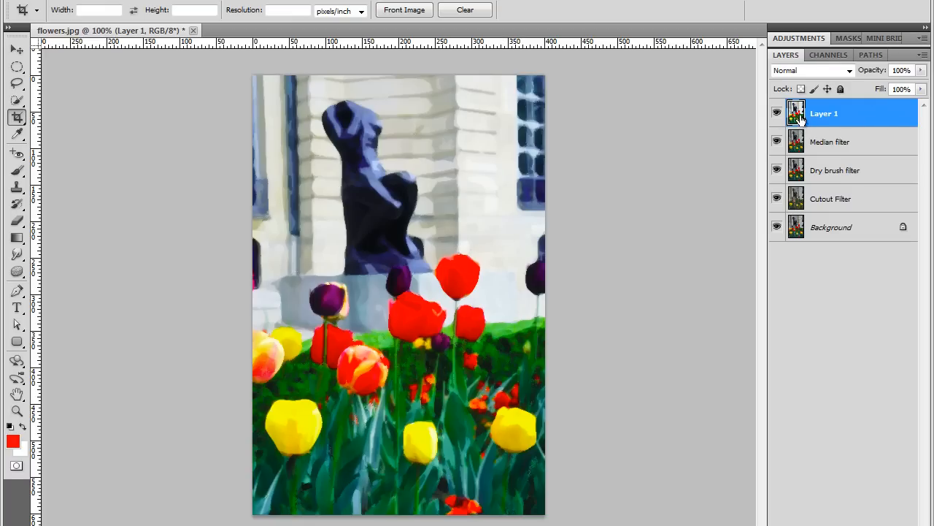
mouse_move(797, 216)
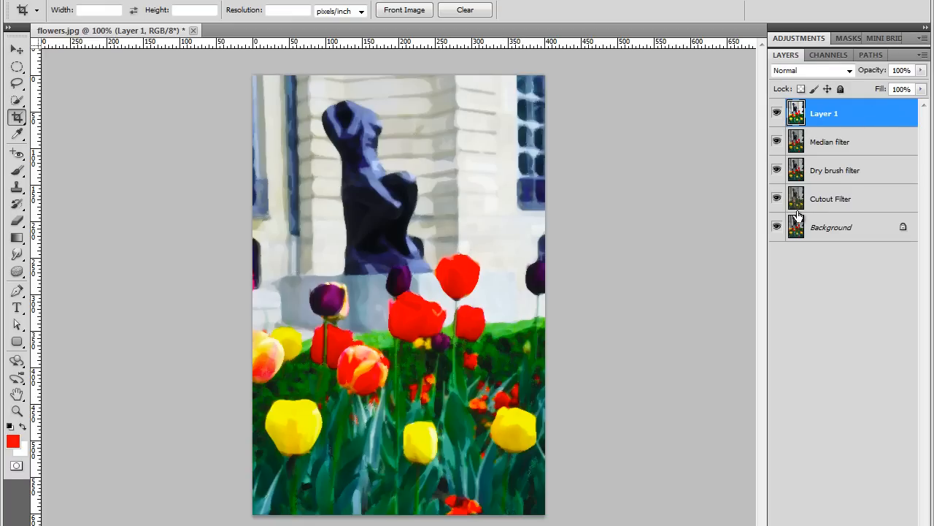